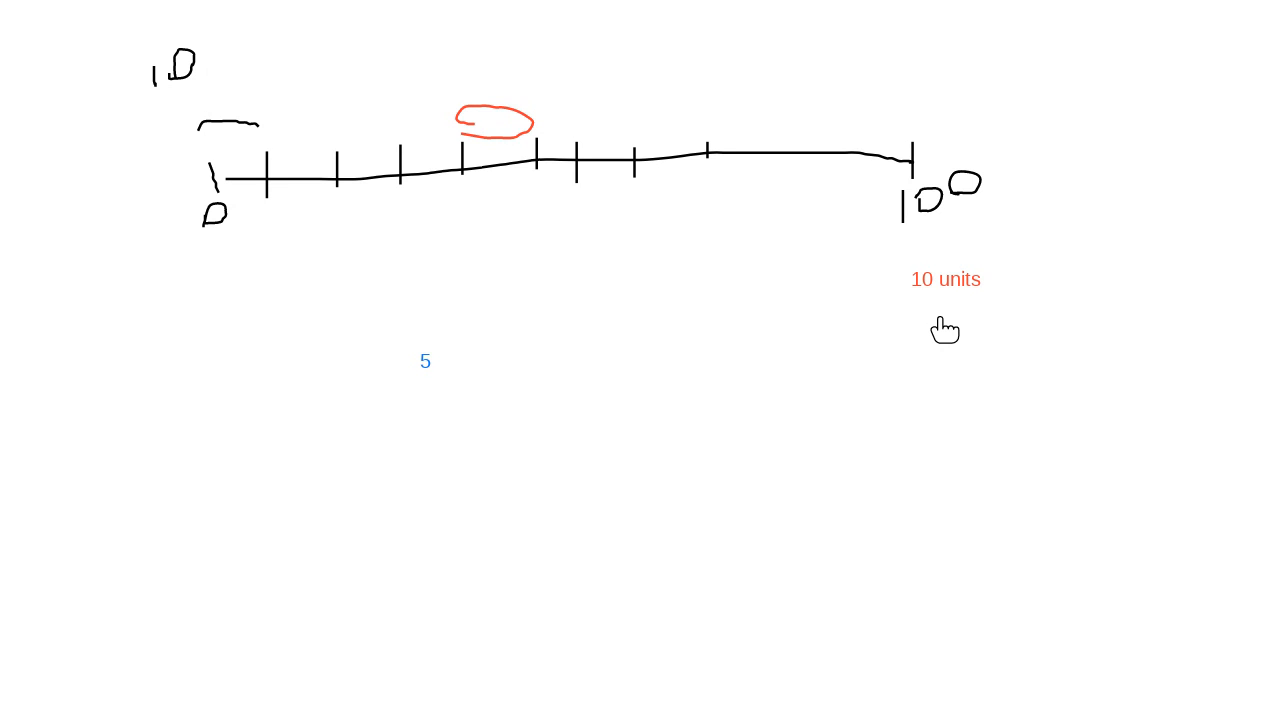
mouse_move(925, 178)
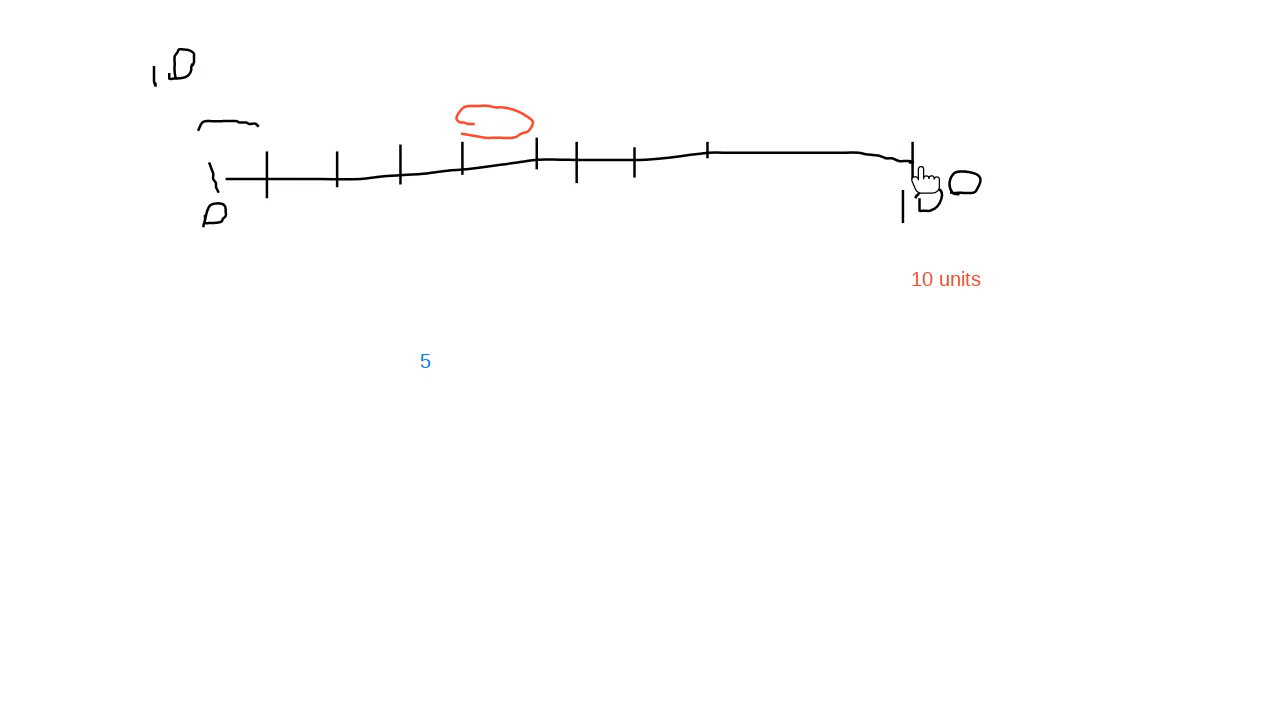